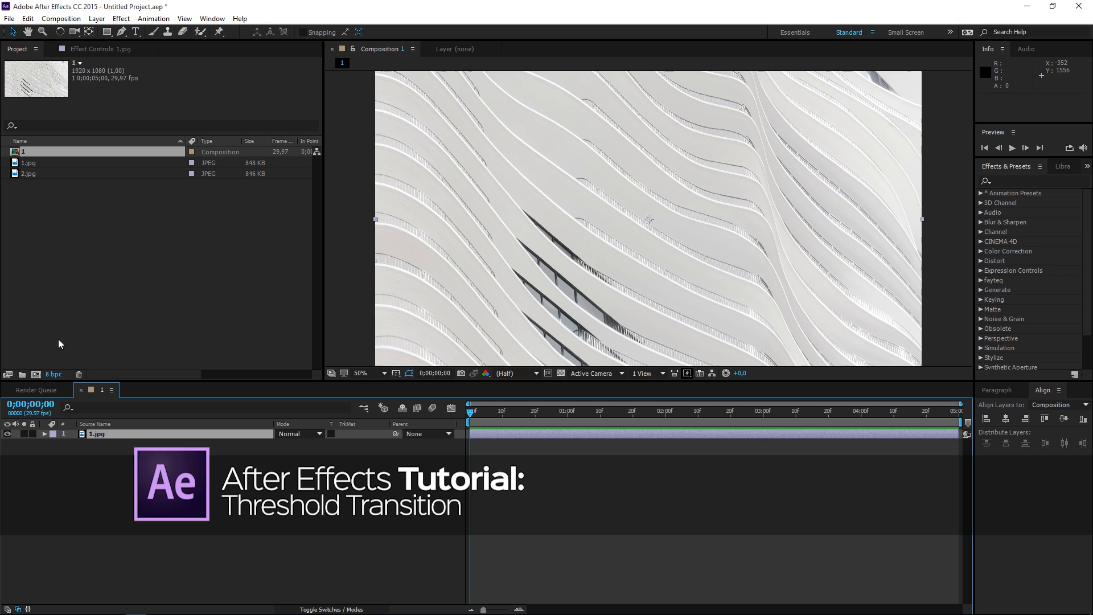
- Place the angular building photo 2.jpg above 1.jpg in Composition 1
click(28, 173)
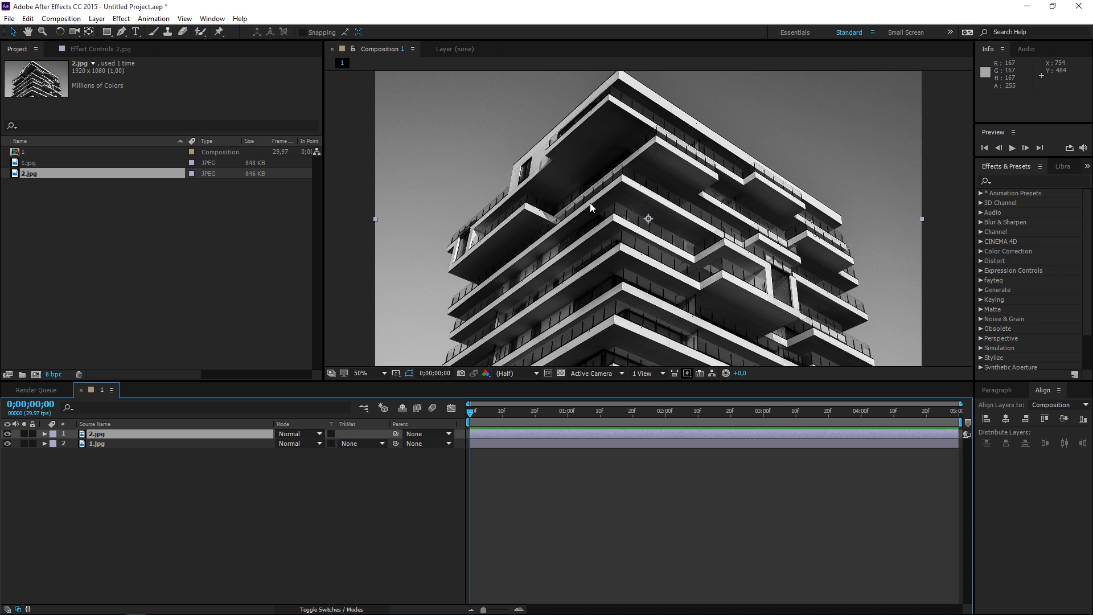
- Duplicate the 2.jpg layer and start both copies at 0;00;02;00
click(667, 410)
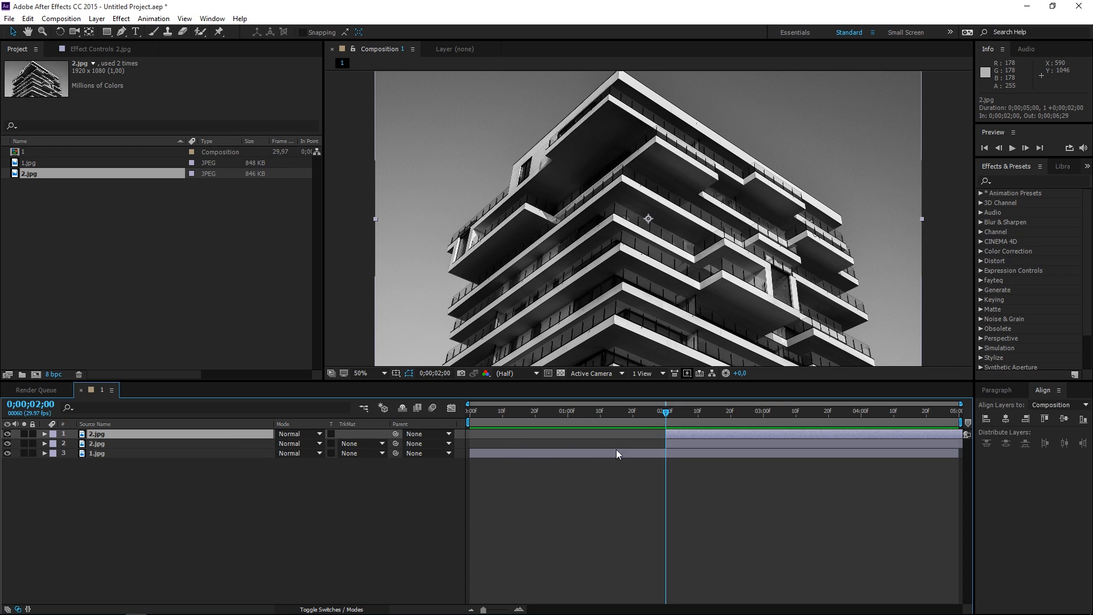
mouse_move(995, 200)
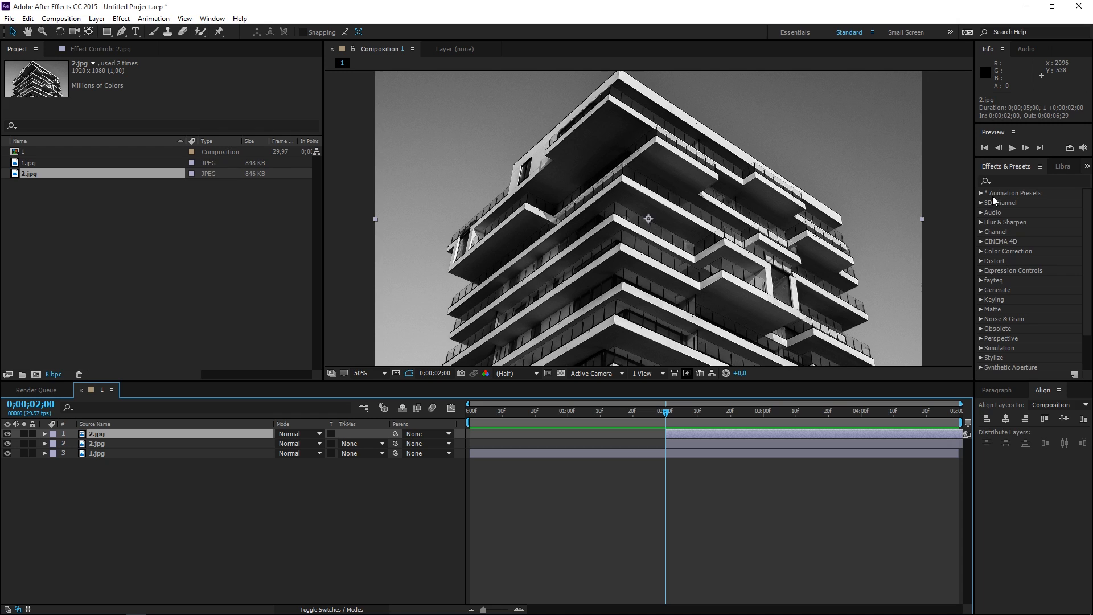
- Search 'thre' and apply Stylize > CC Threshold to the top 2.jpg layer
text(thre)
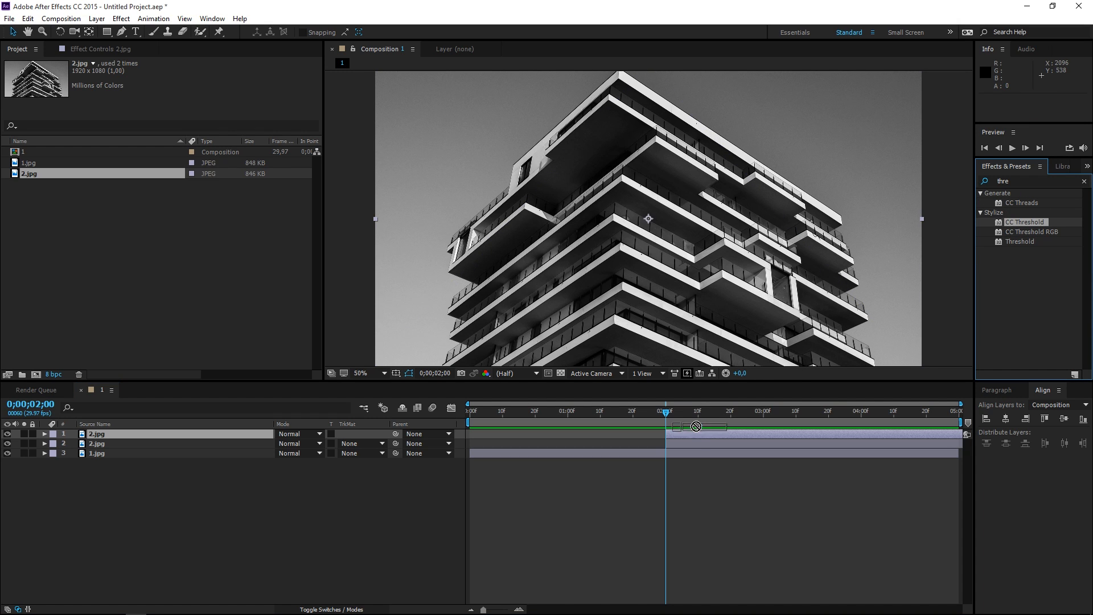
double_click(1024, 221)
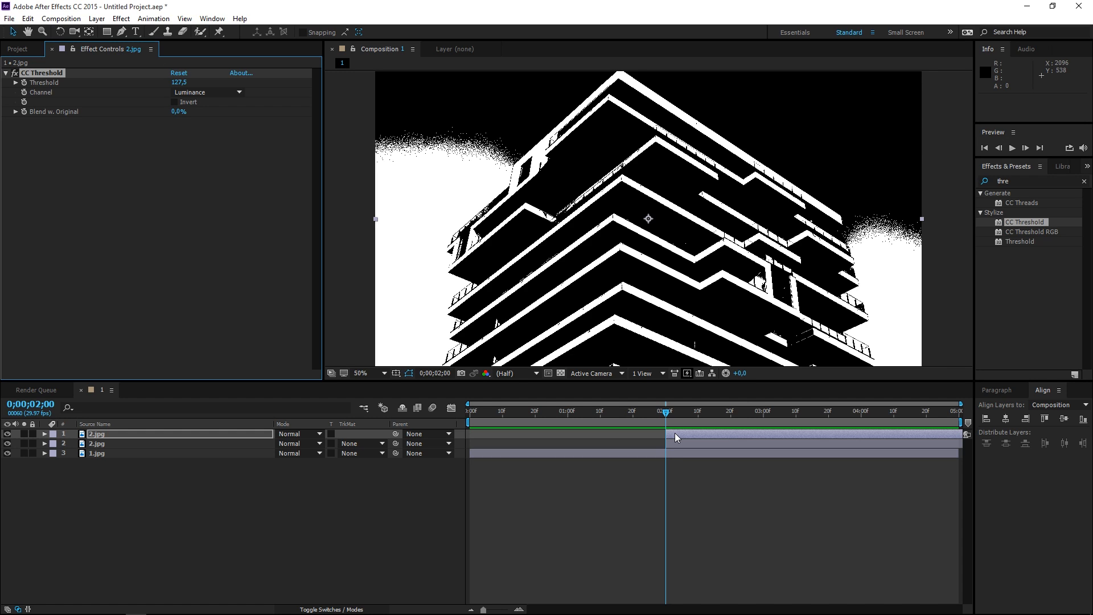
mouse_move(571, 240)
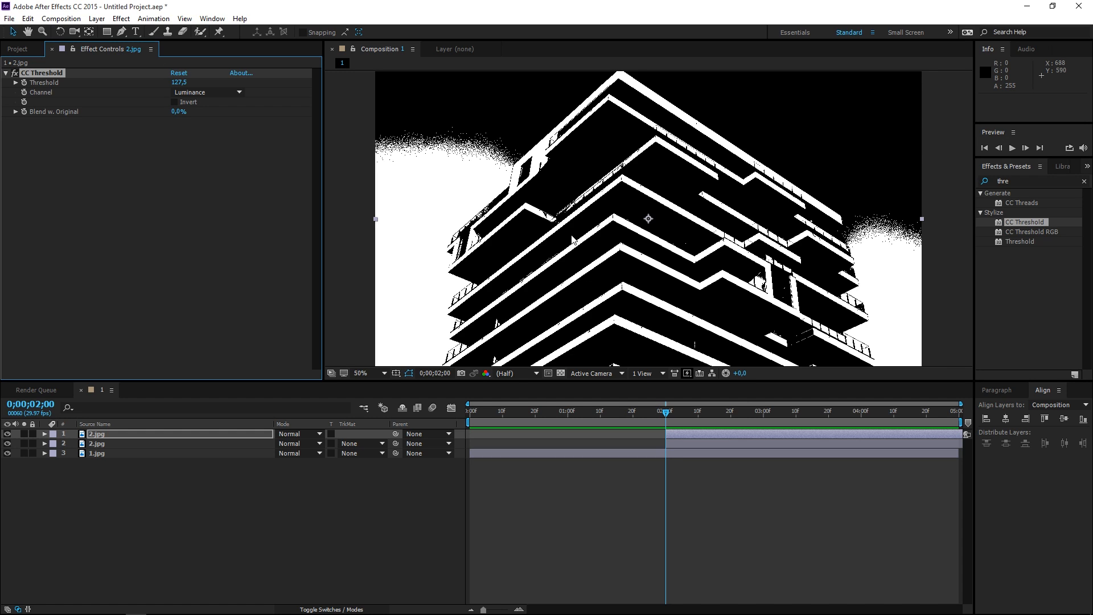
mouse_move(633, 246)
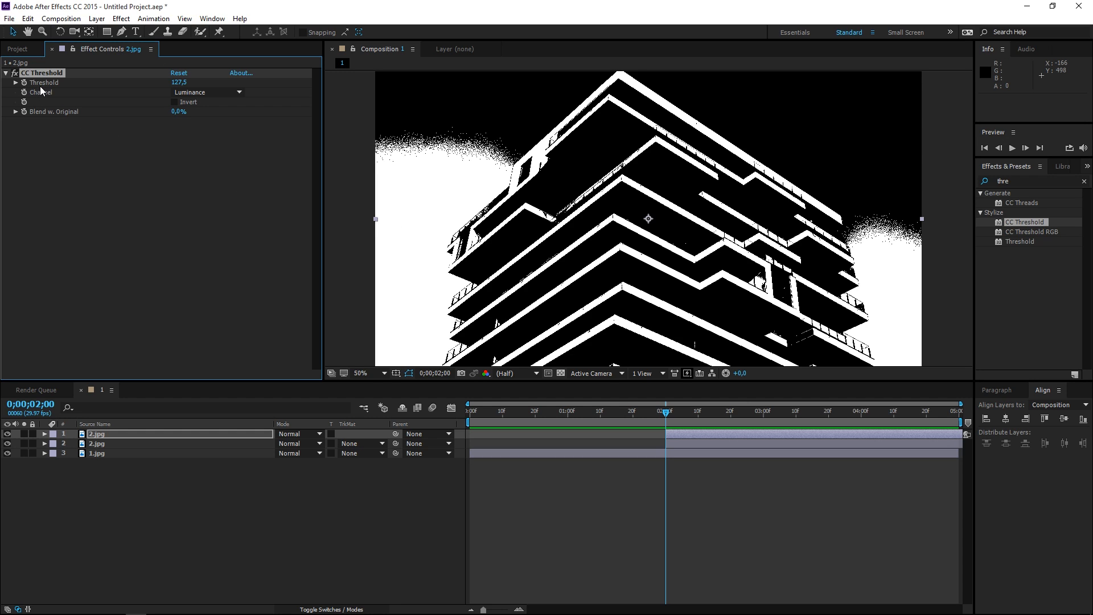
mouse_move(642, 210)
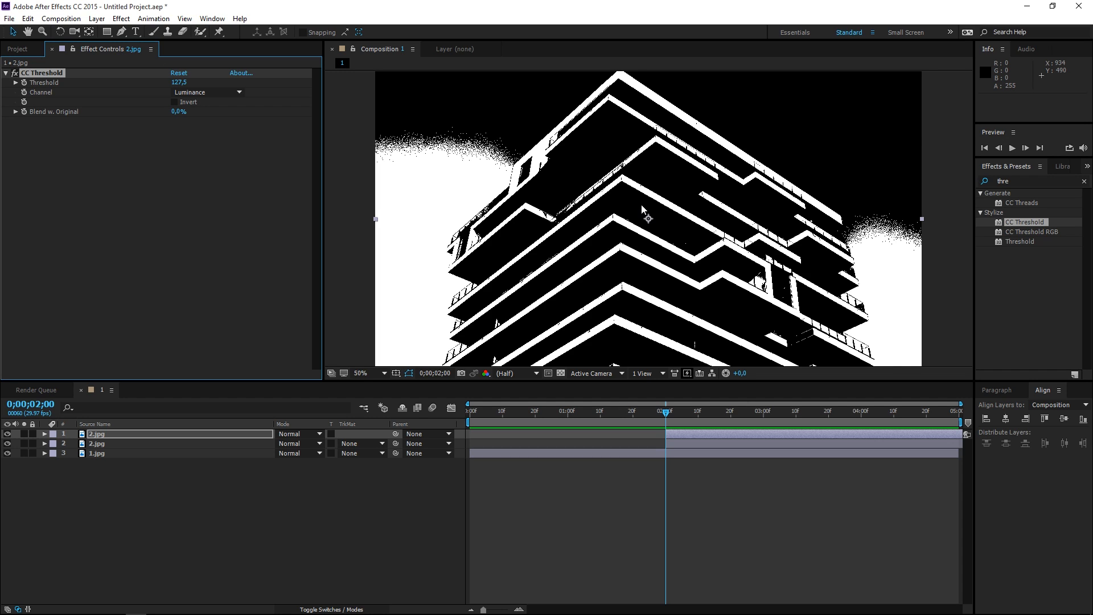
mouse_move(537, 186)
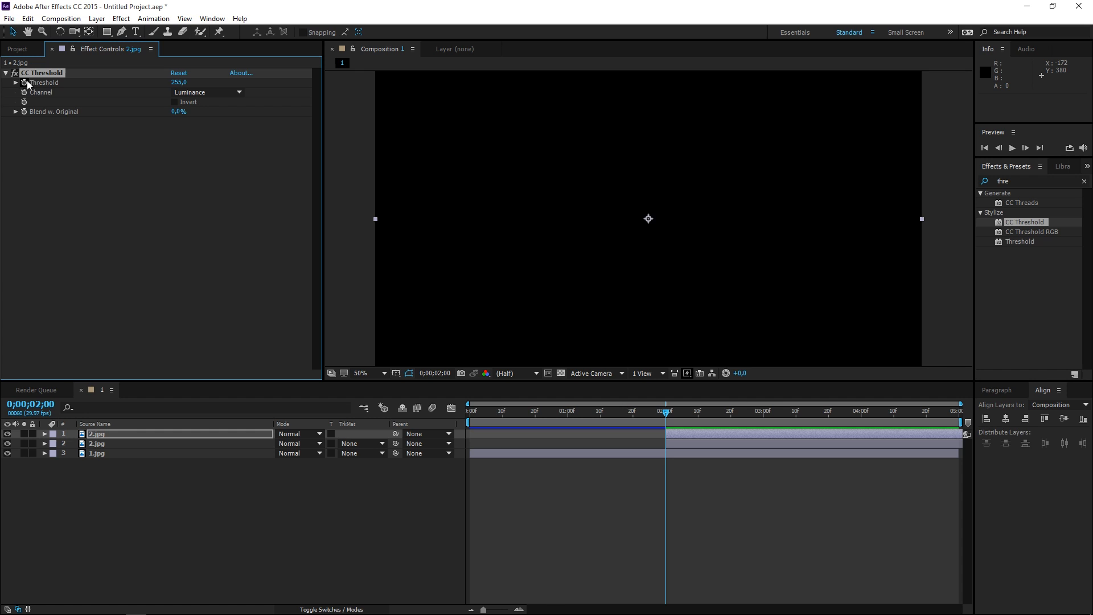
mouse_move(701, 418)
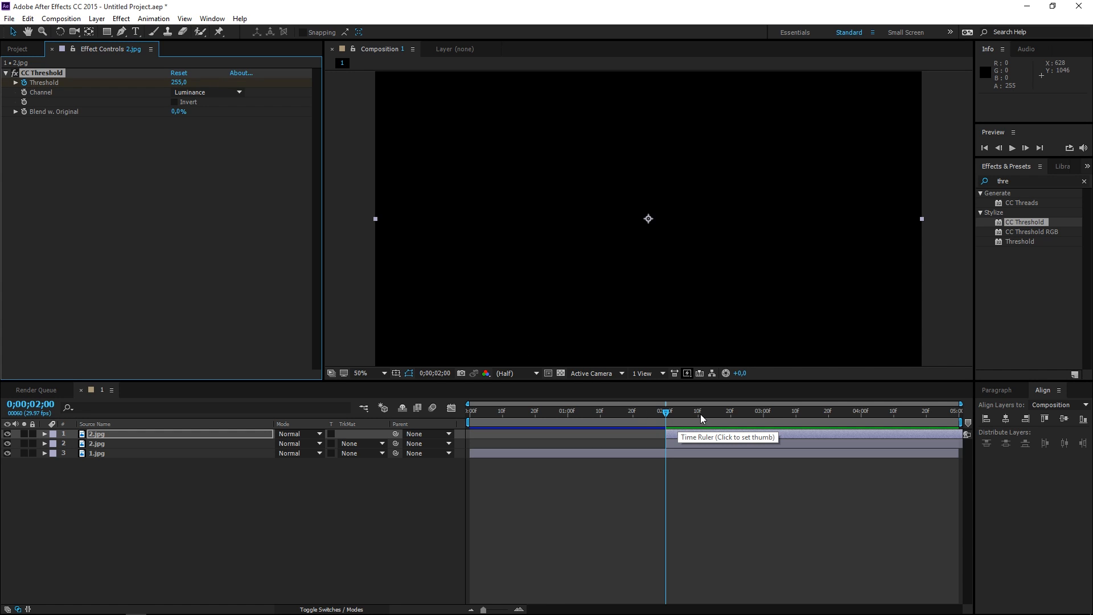
- Keyframe Threshold to 0 at 0;00;02;15 and set the second 2.jpg layer to Luma Matte
click(714, 409)
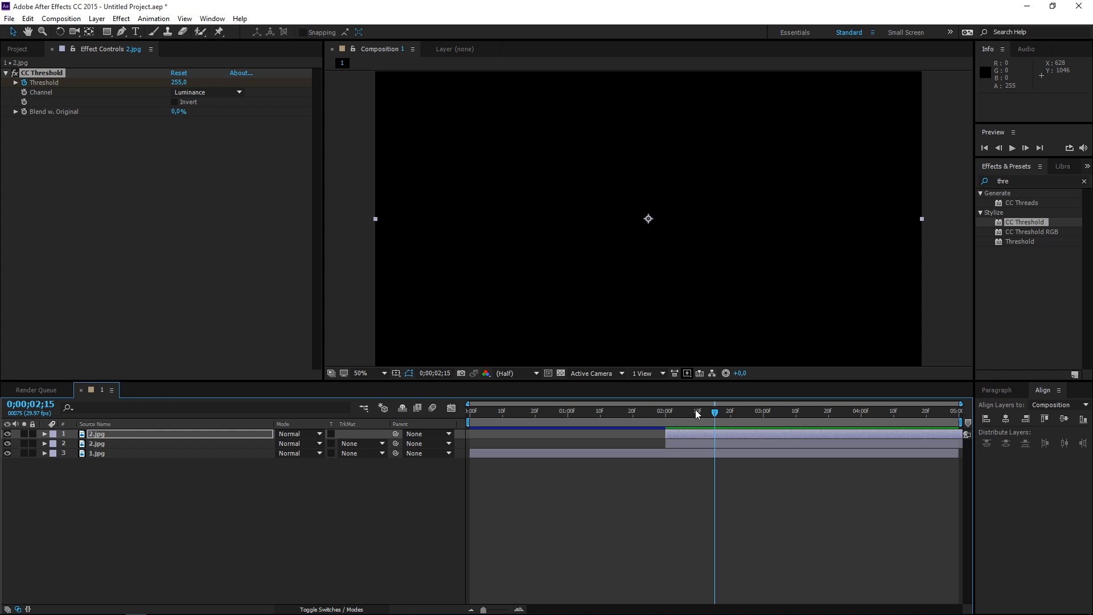
mouse_move(683, 426)
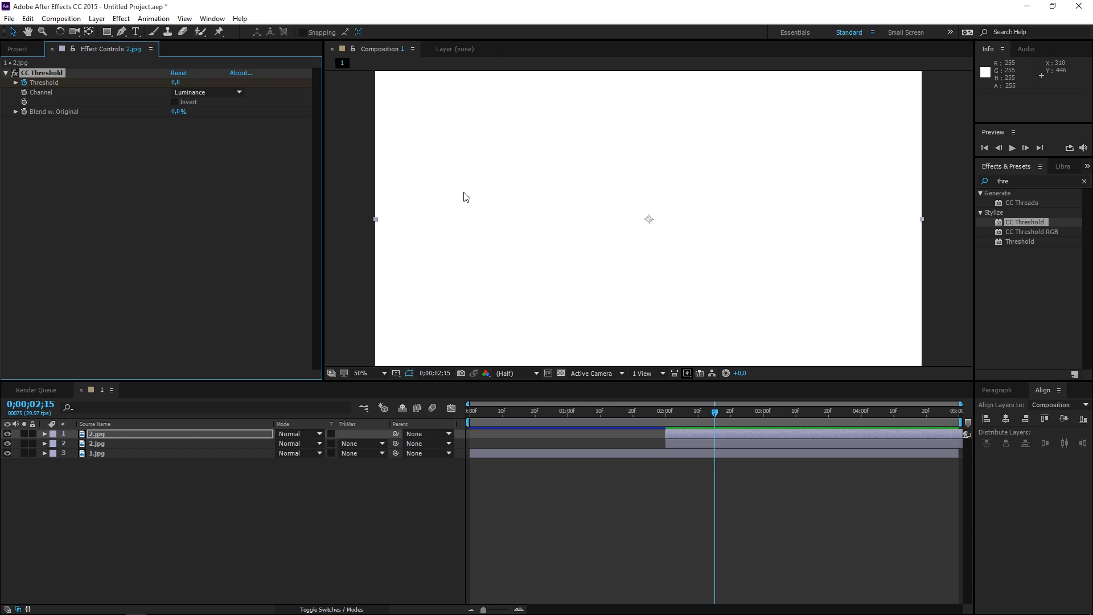
mouse_move(477, 212)
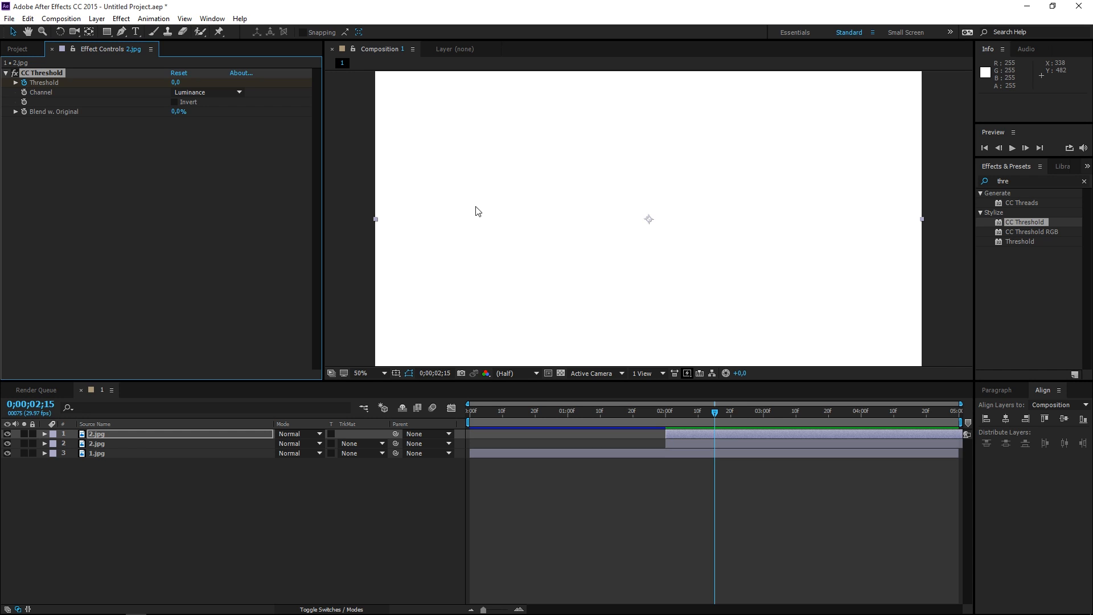
mouse_move(158, 451)
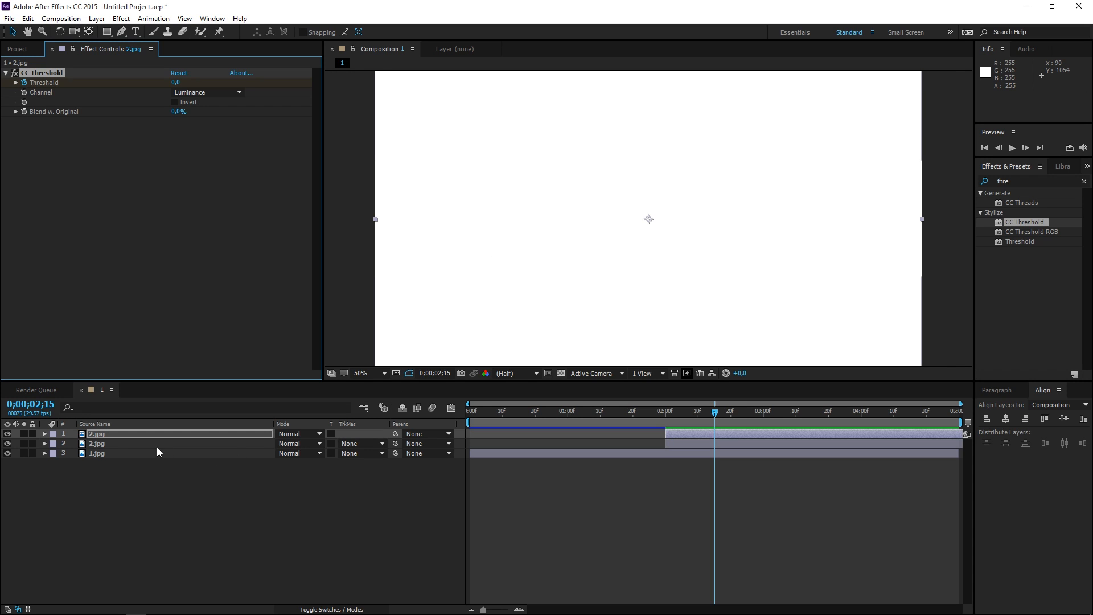
click(97, 443)
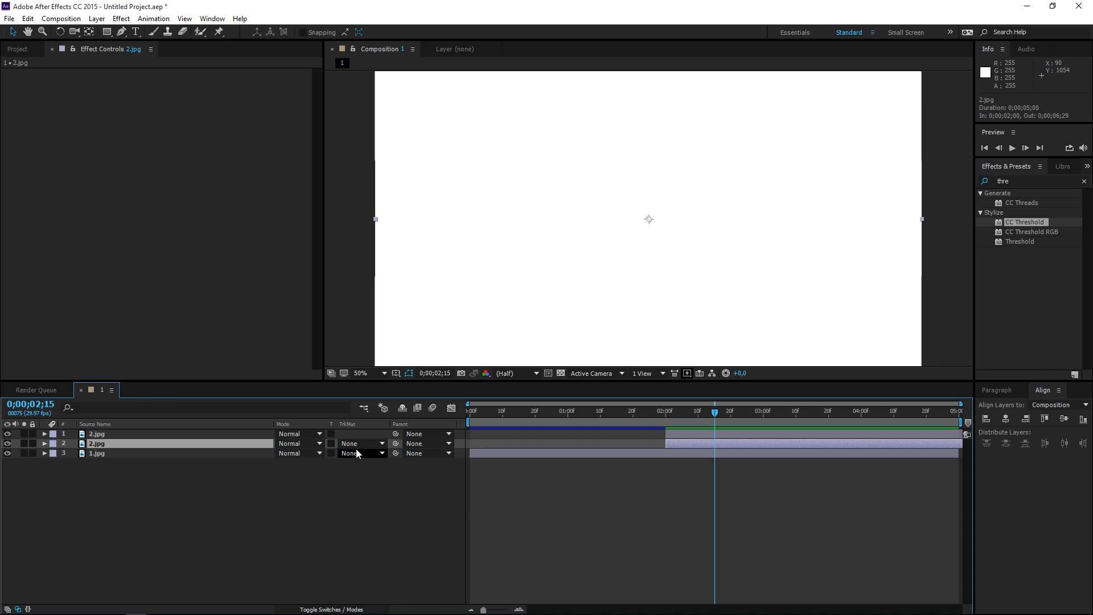
click(359, 444)
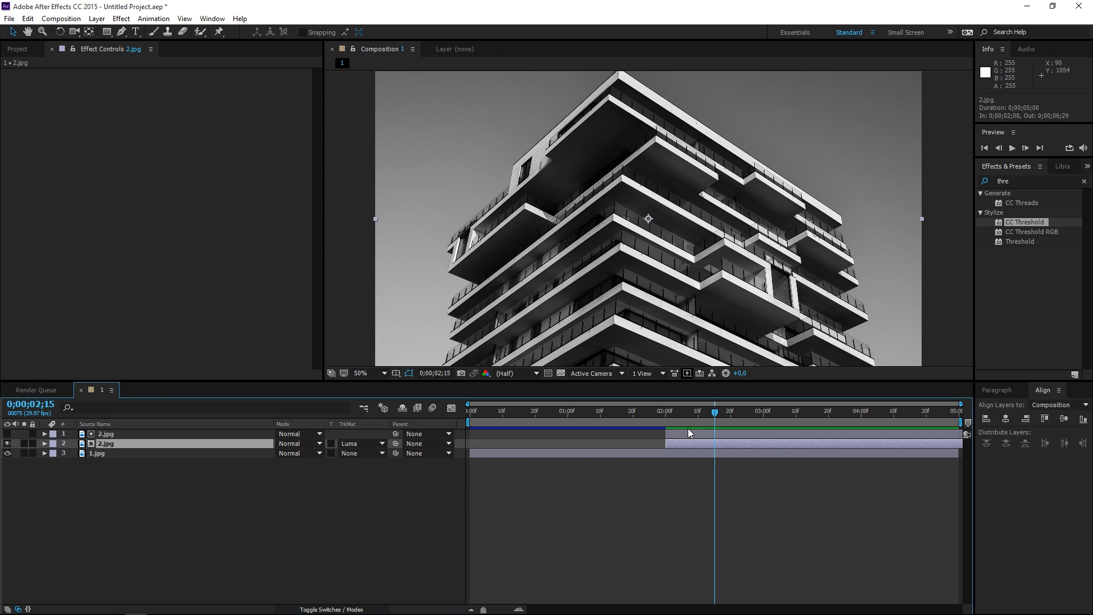
click(469, 410)
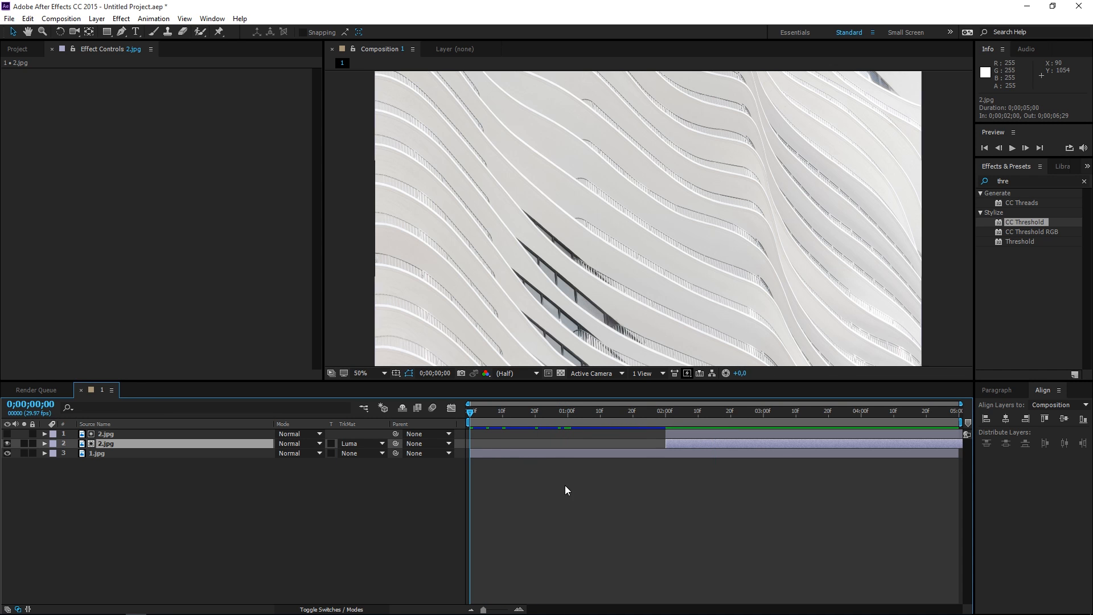
click(1011, 147)
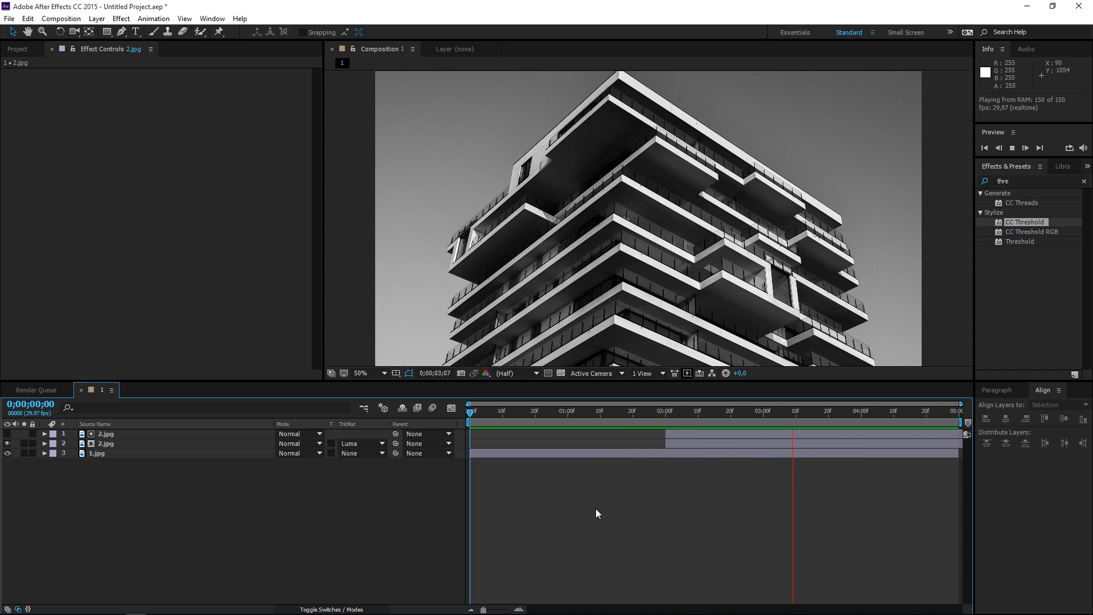
click(500, 403)
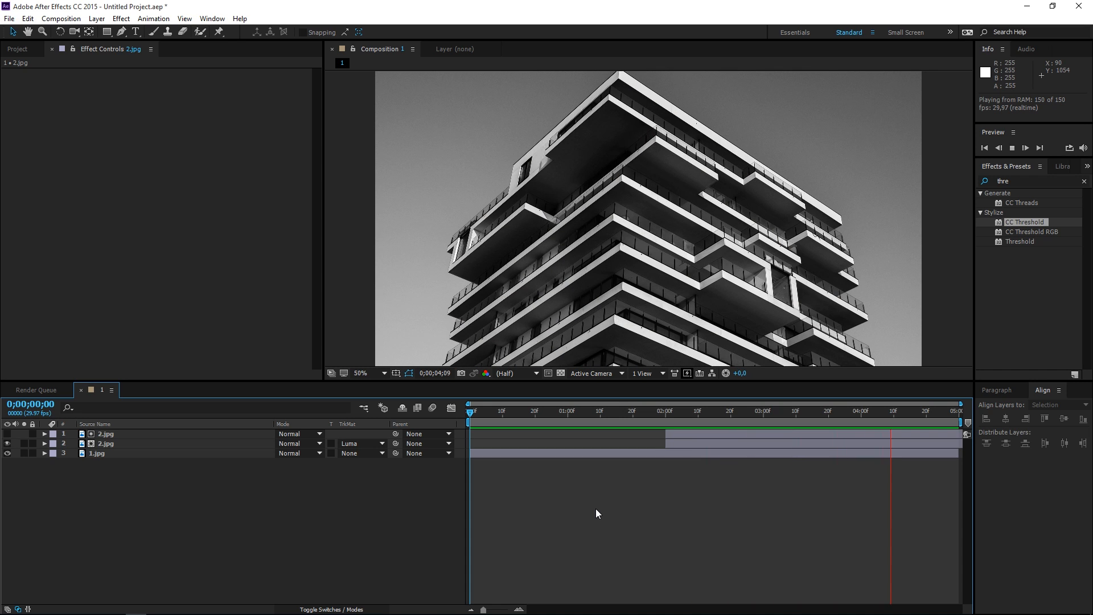
click(596, 410)
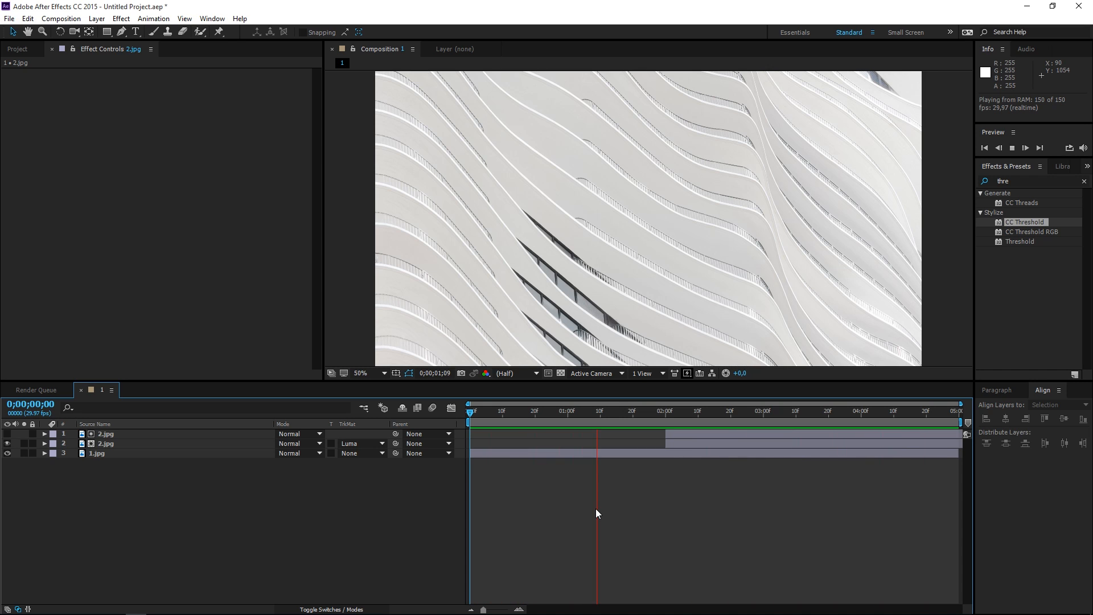